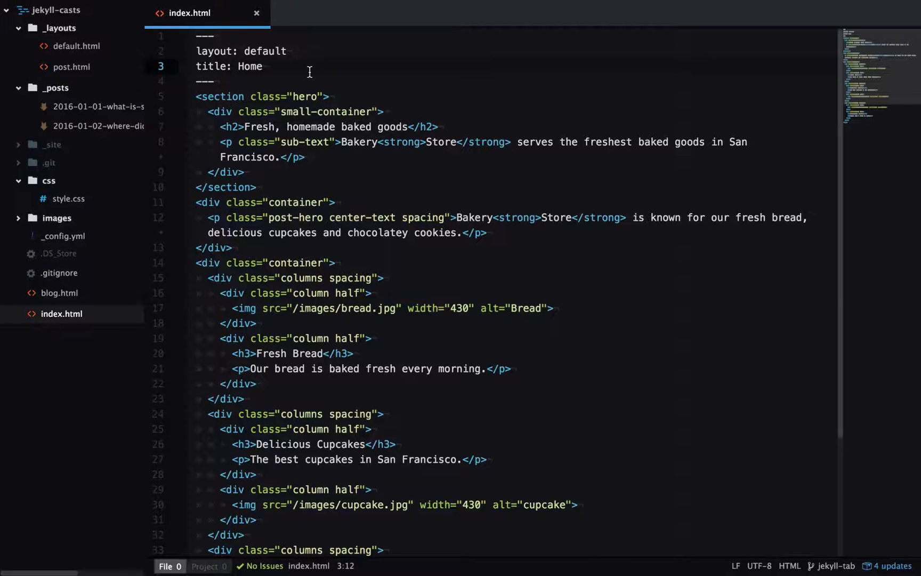
Step: Add a colors list with items red, yellow and green to index.html's front matter below the title
click(262, 66)
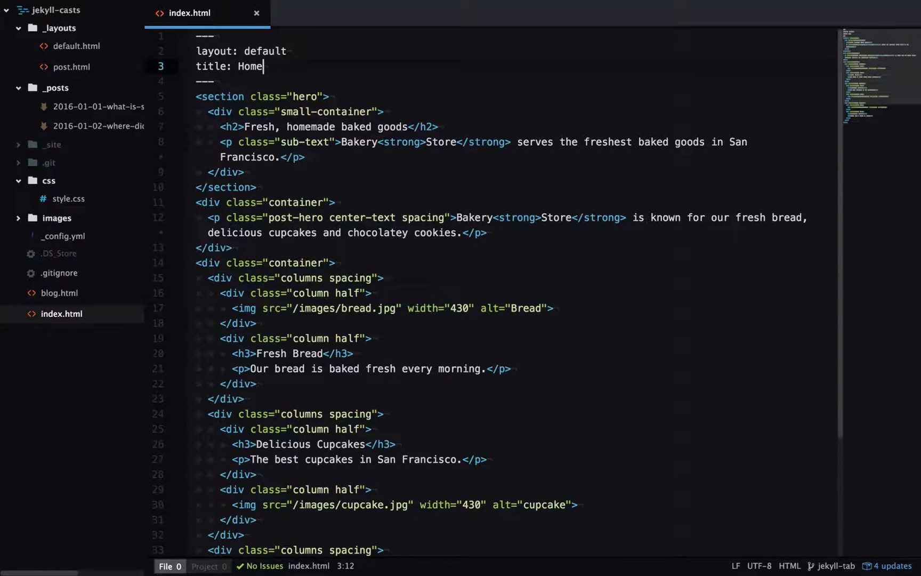
text(colors:)
text(- red)
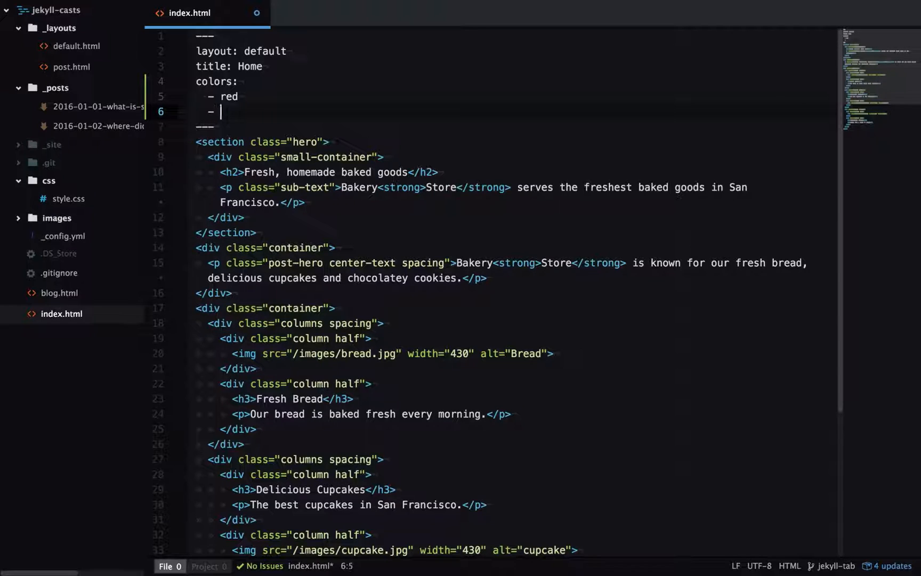
text(yellow)
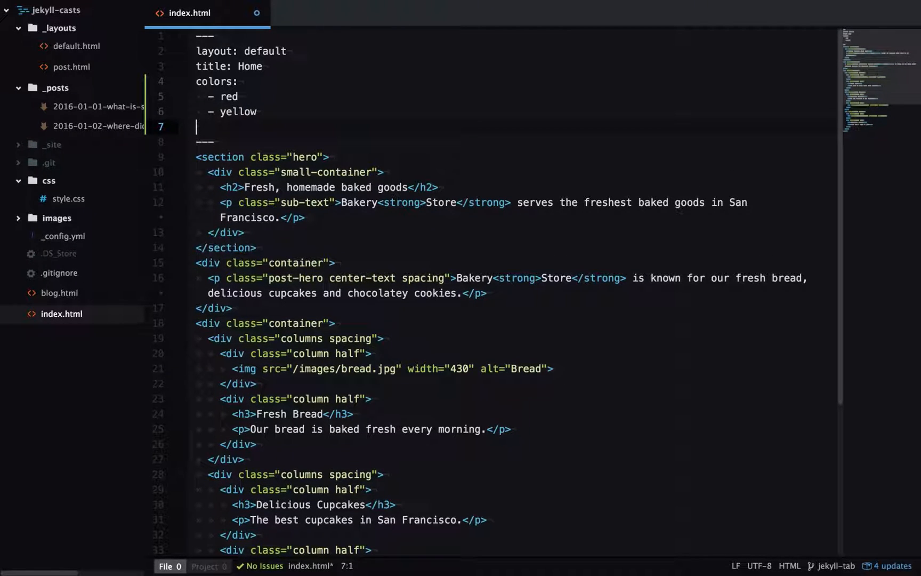
text(- green)
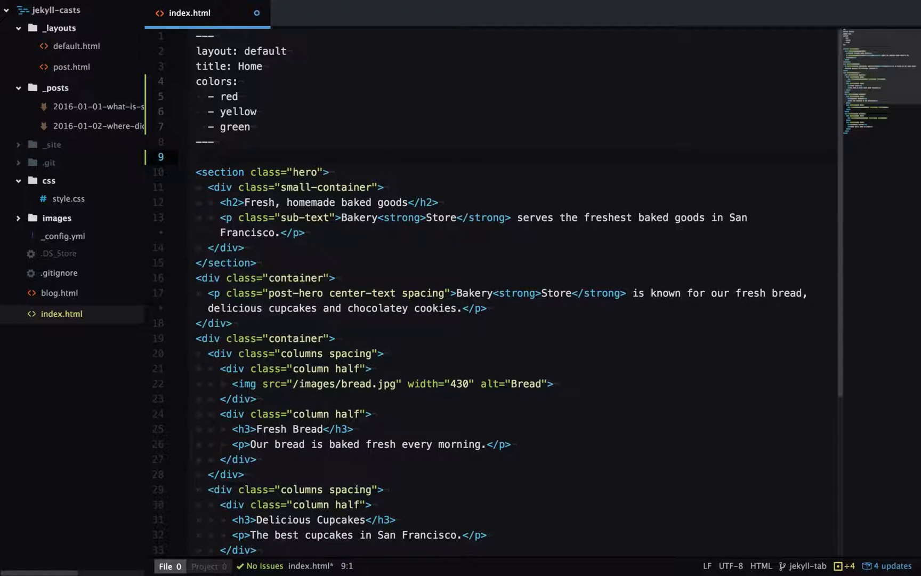
Step: Write a script setting var colors = {{ page.colors | jsonify }}; then save and regenerate the page
text(<script>)
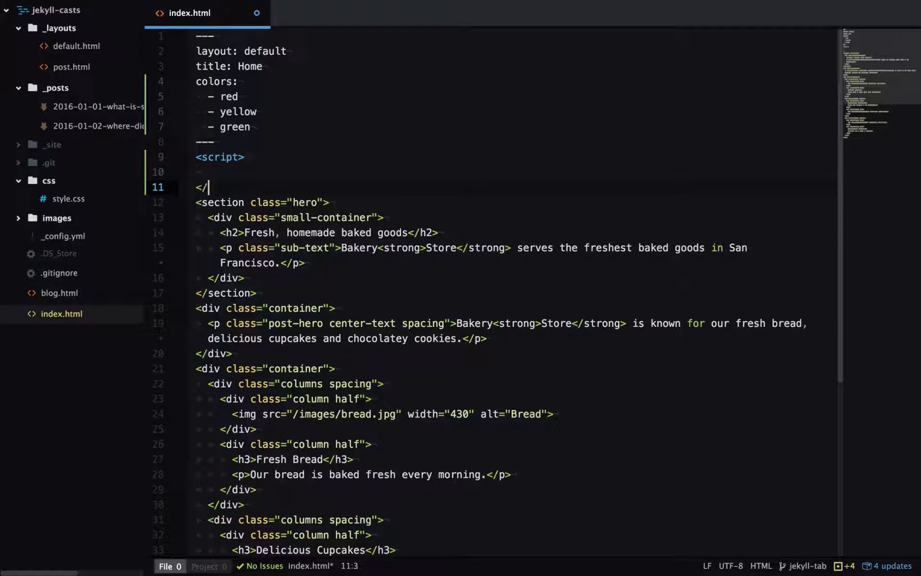
text(var colors)
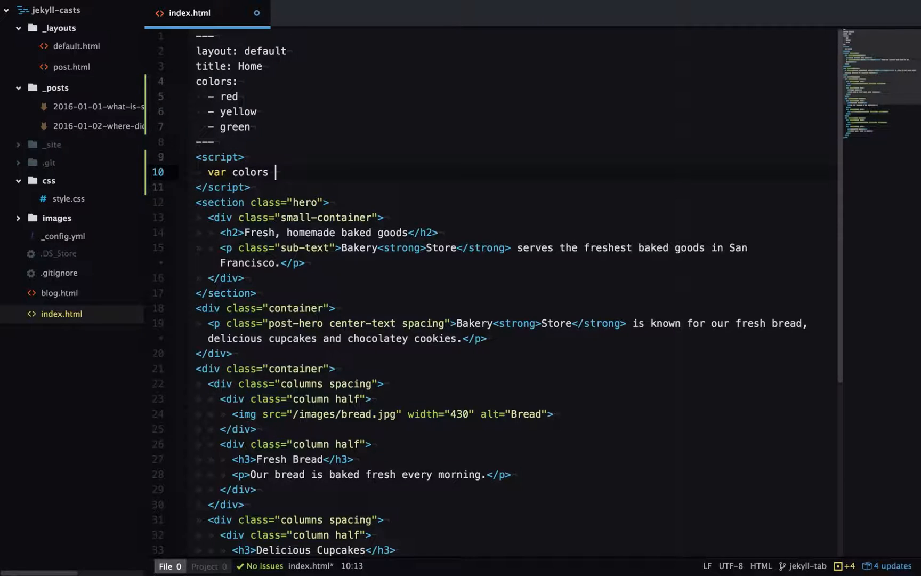
text(= ;)
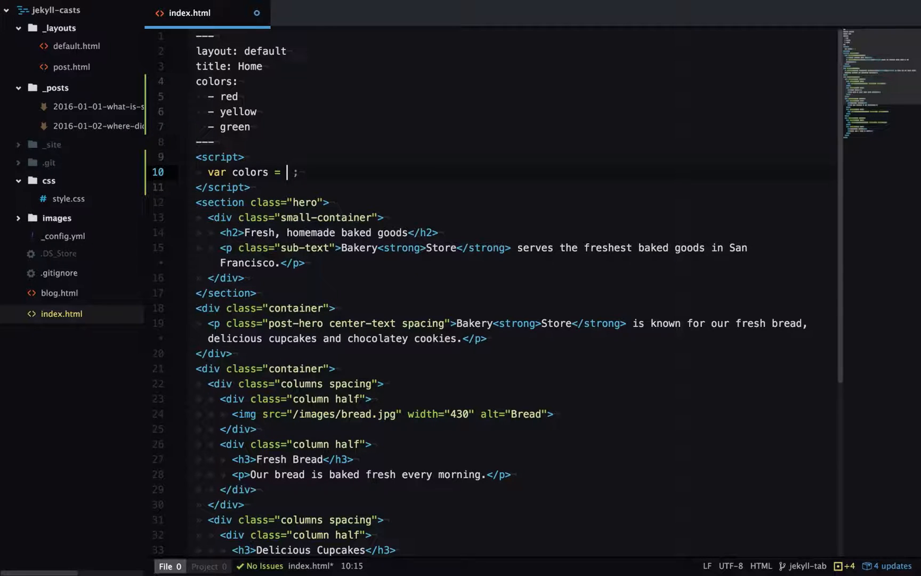
text({{ p)
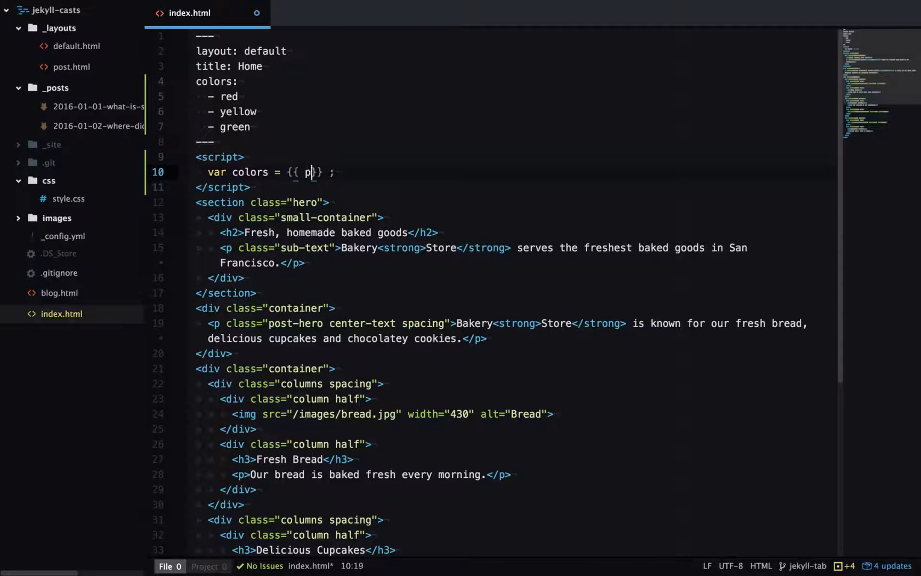
text(age.colors)
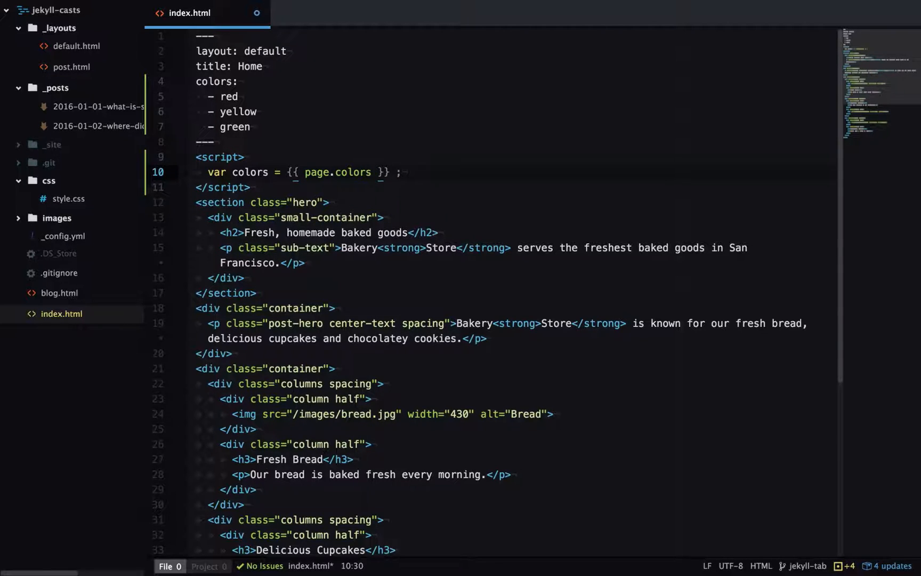
text(| json)
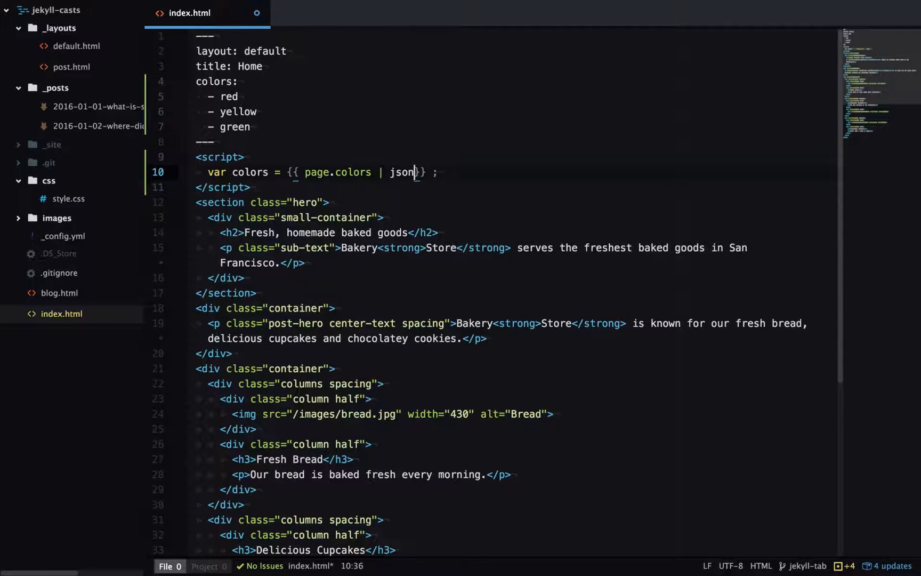
text(ify)
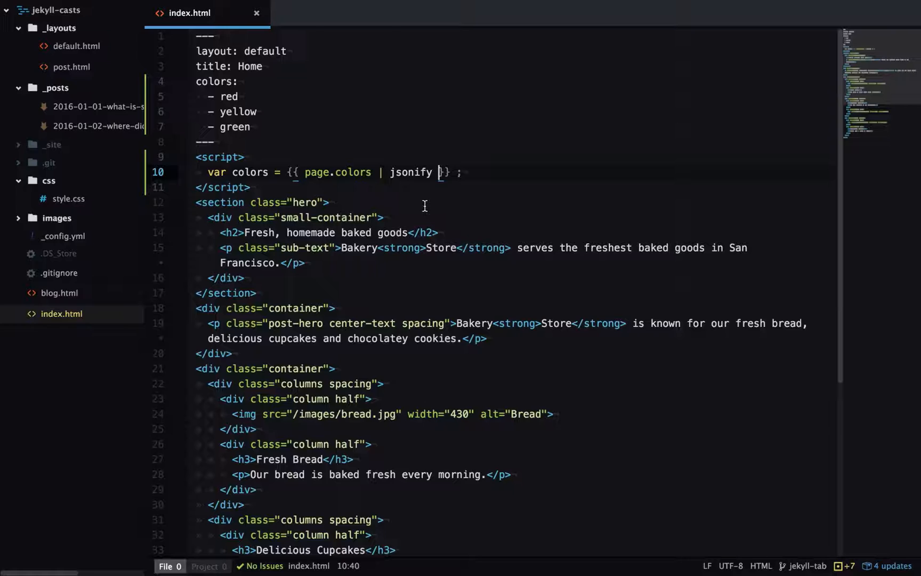
key(enter)
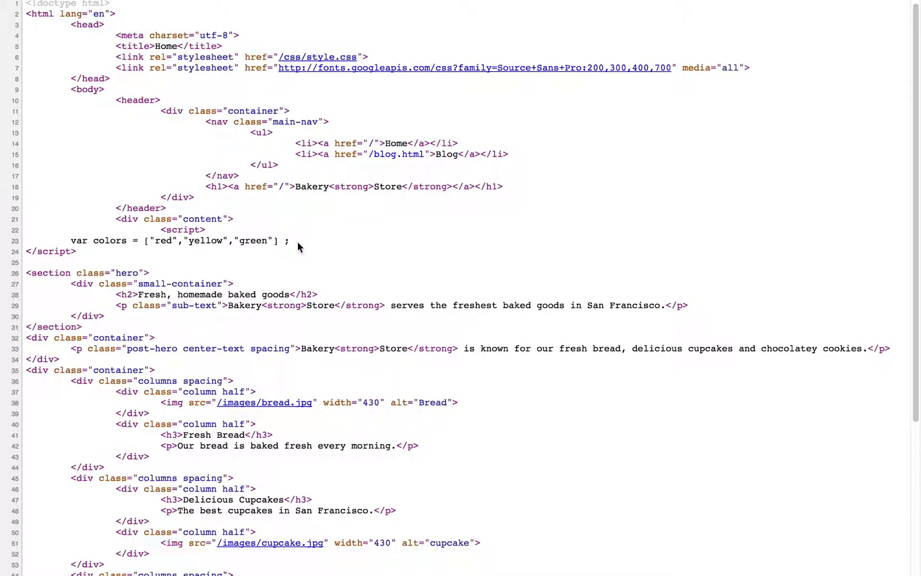
Step: Select the rendered var colors line showing the array red, yellow, green in the page source
triple_click(179, 239)
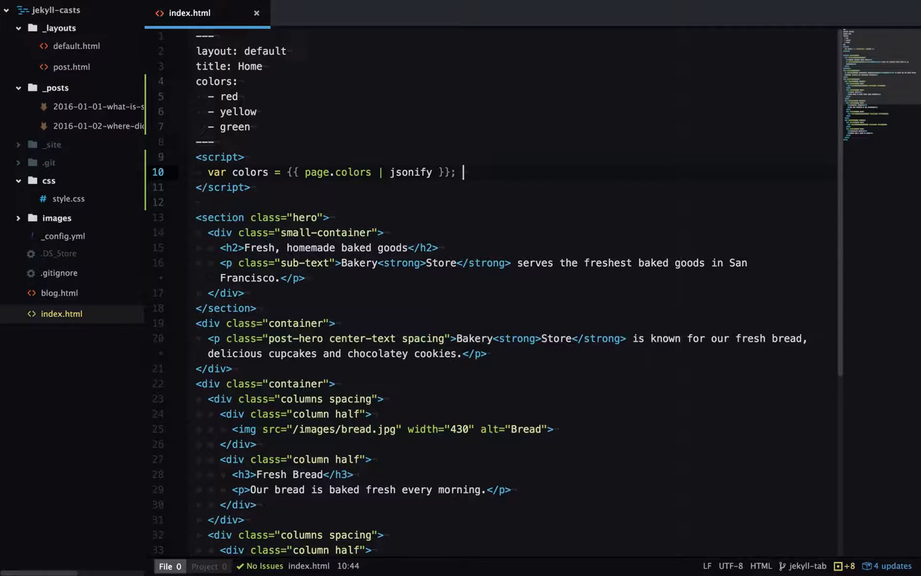
Step: Start var posts = [ ]; below the colors line with an empty {% %} Liquid tag inside the brackets
text(var posts =)
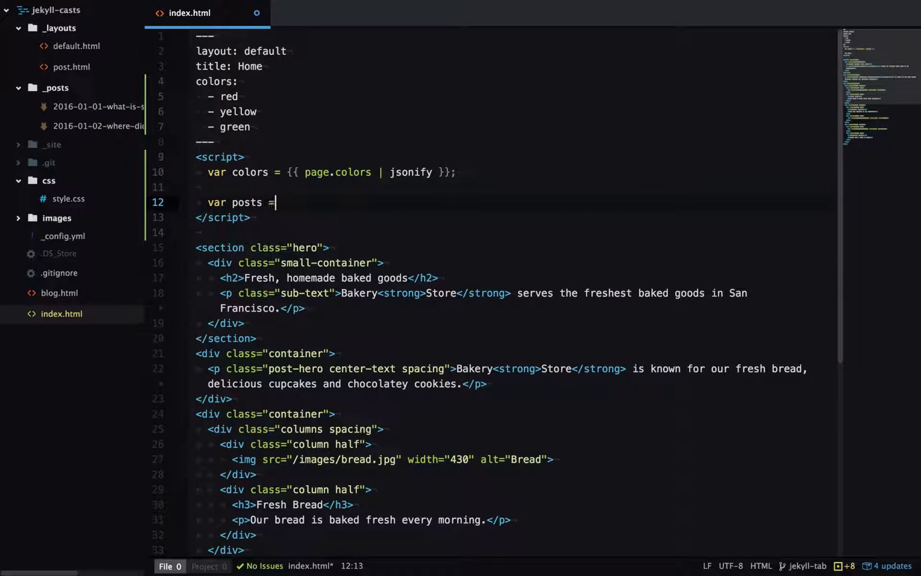
text([)
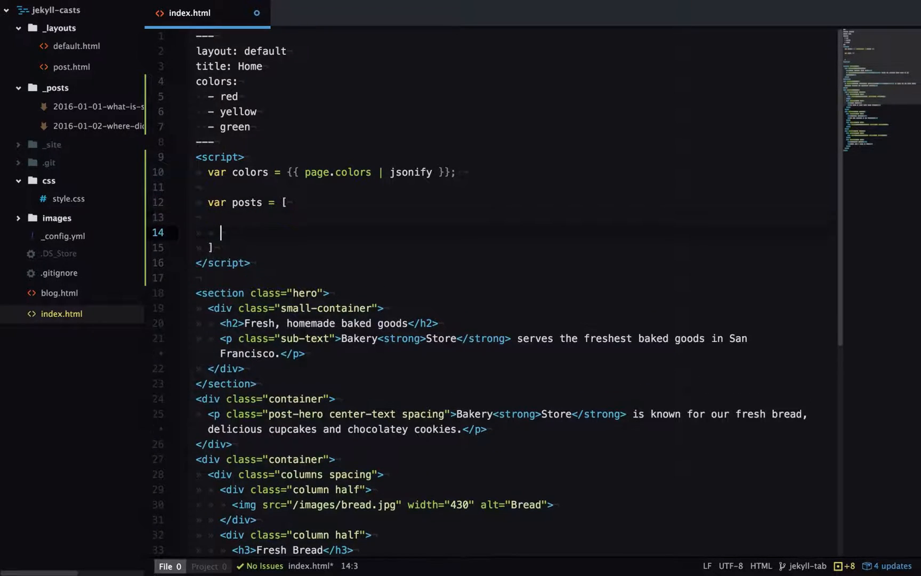
key(Backspace)
text(;)
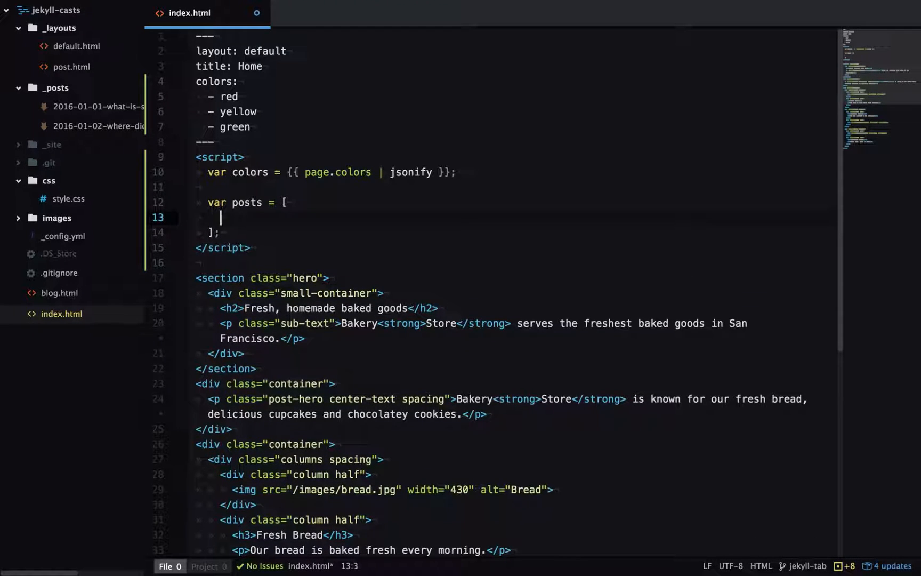
text({% })
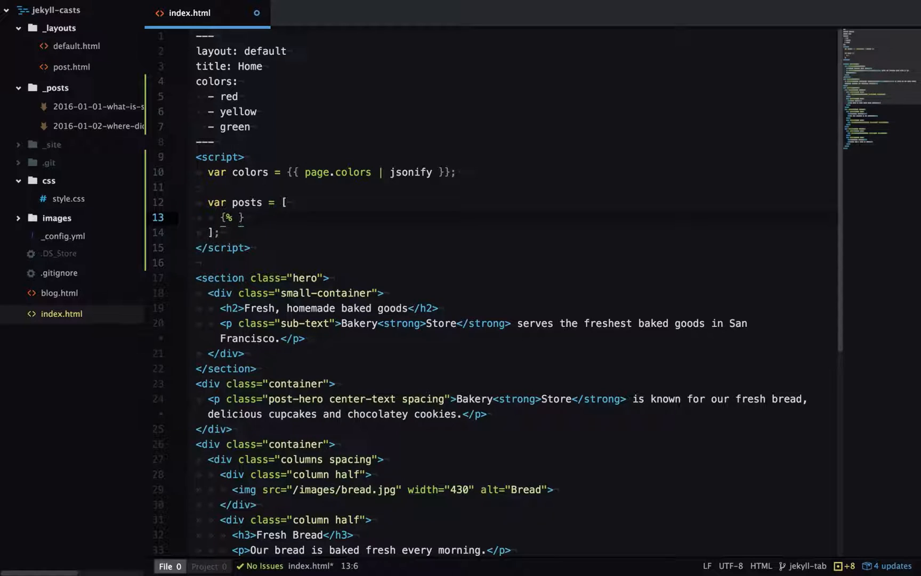
Step: Loop for post in site.posts, emitting an object with "title", "category" and "url" keys
text(for %)
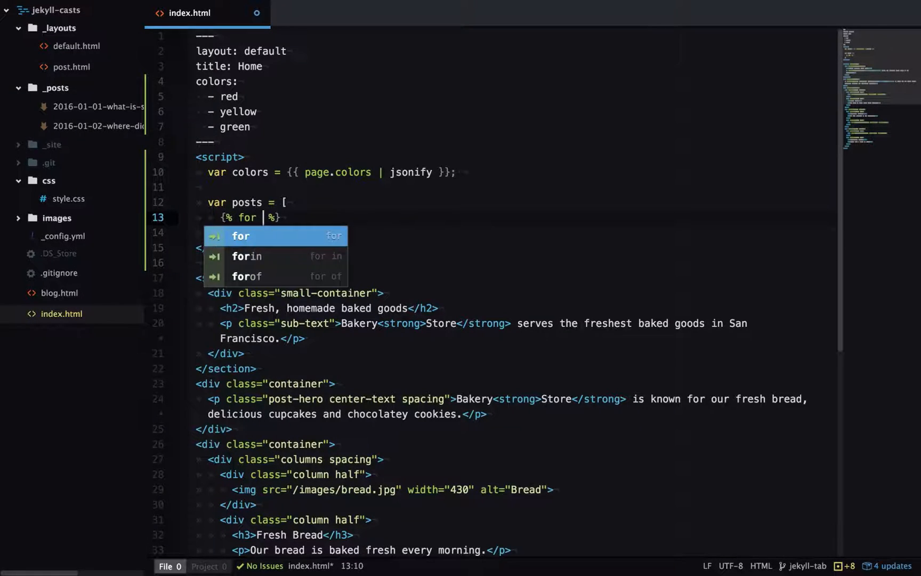
text(post in site.posts)
click(513, 232)
text({)
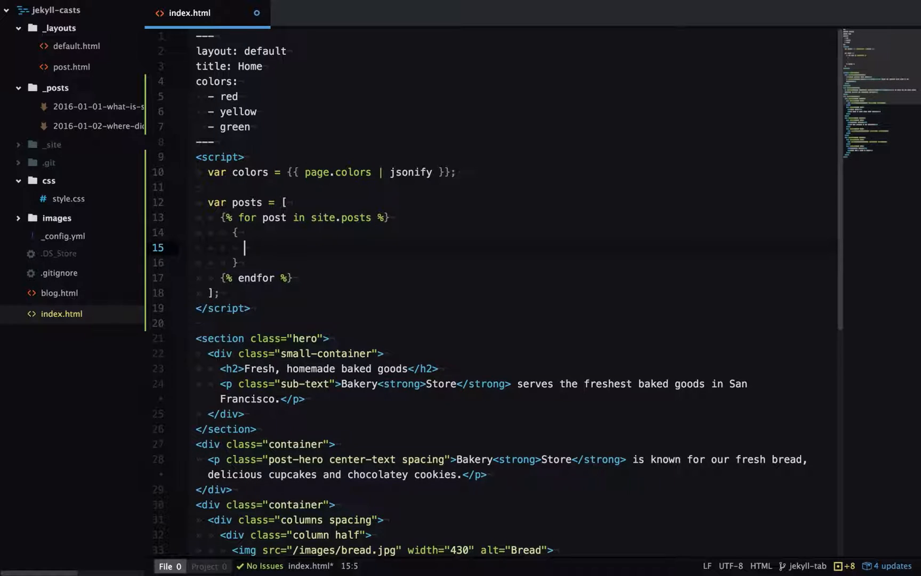
text("tit)
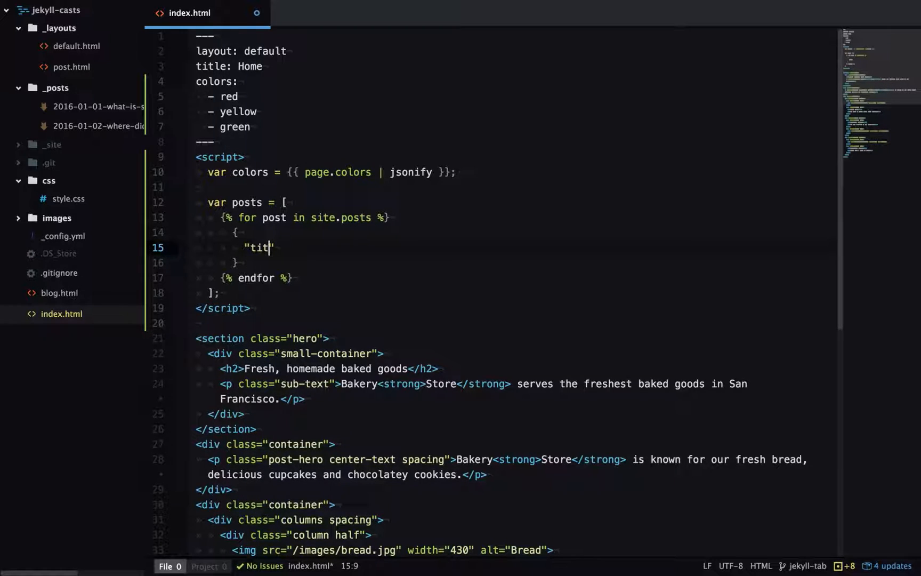
text(le)
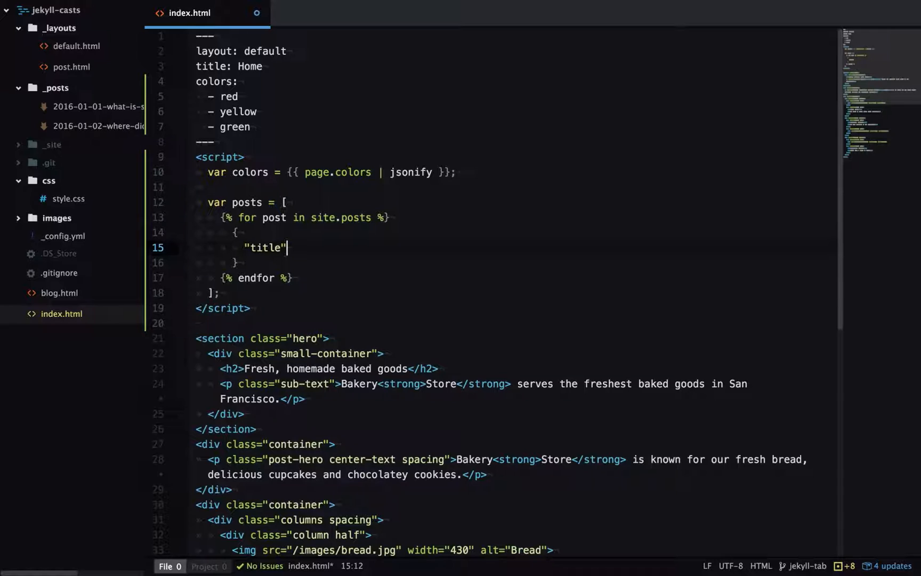
text(: ")
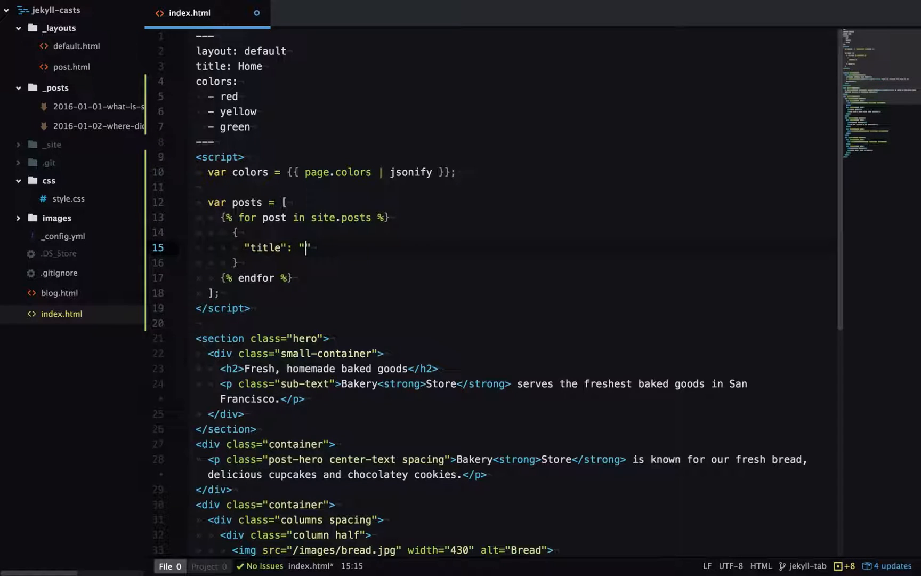
text(",)
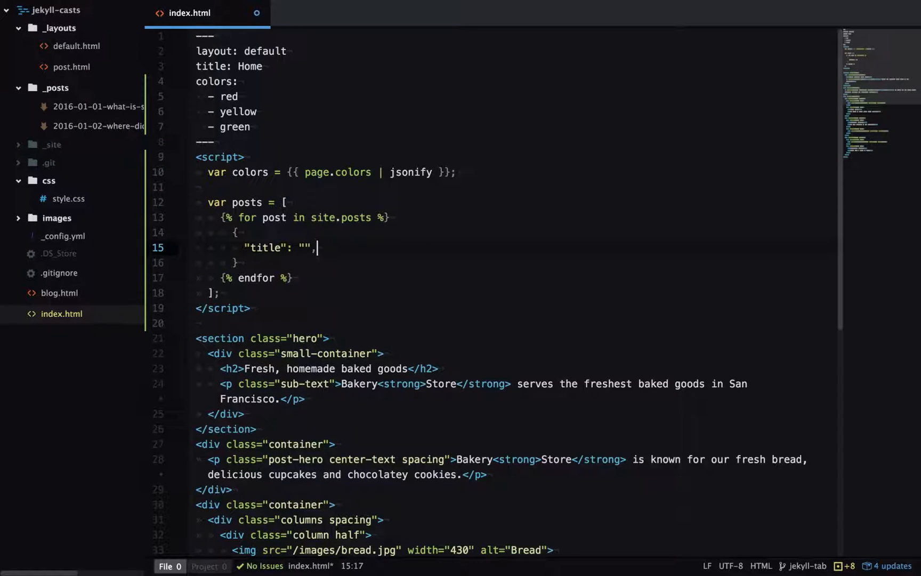
text("catego")
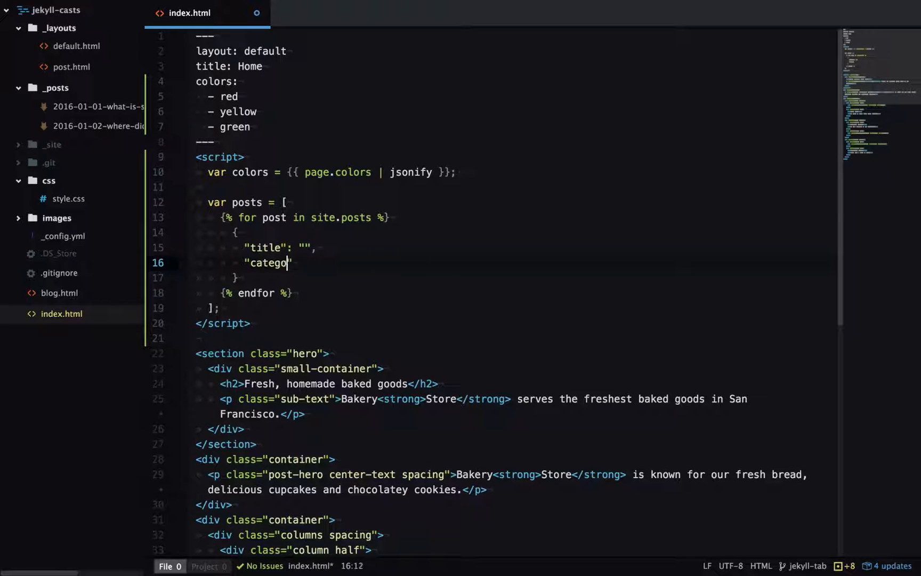
text(ry": "")
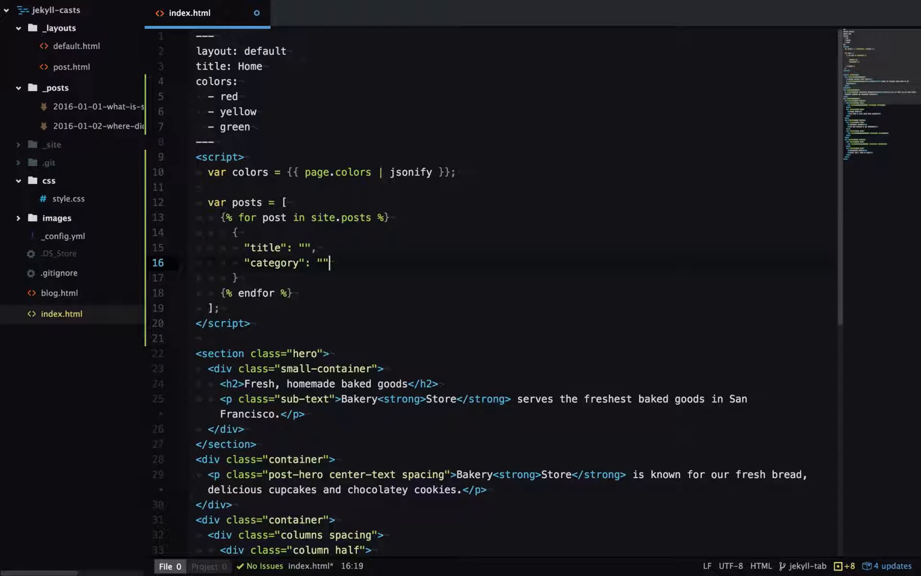
text("url": "")
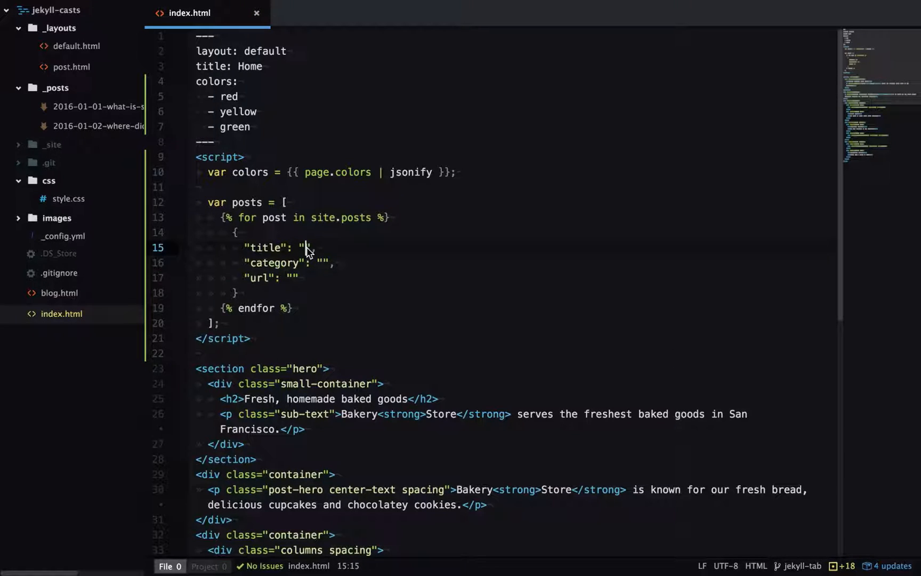
Step: Fill the values with {{ post.title }}, {{ post.category }} and {{ post.url }}
text({{}})
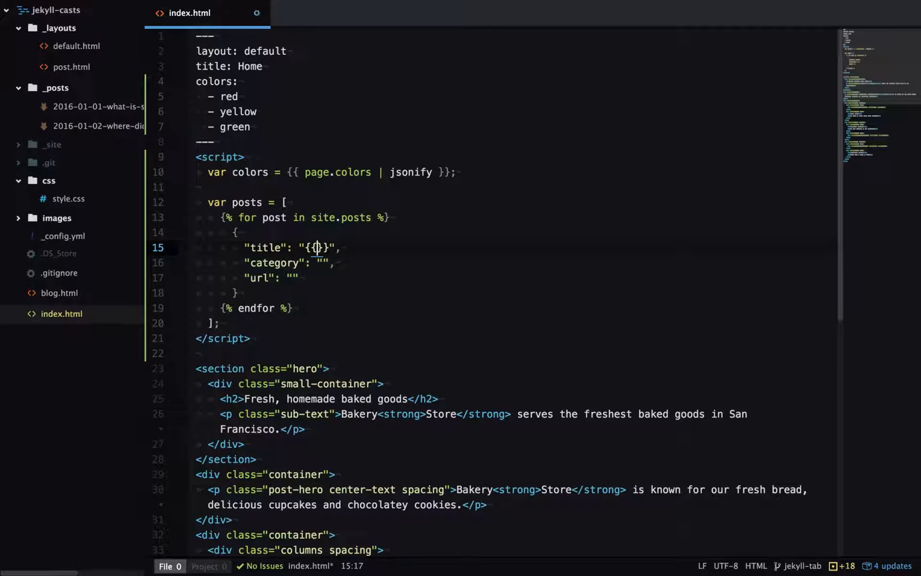
text(post.title)
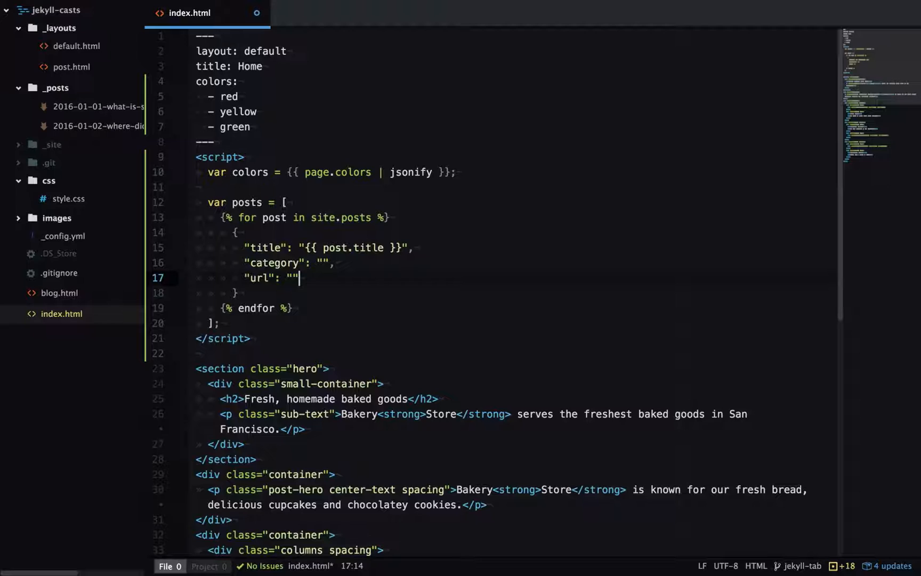
click(322, 262)
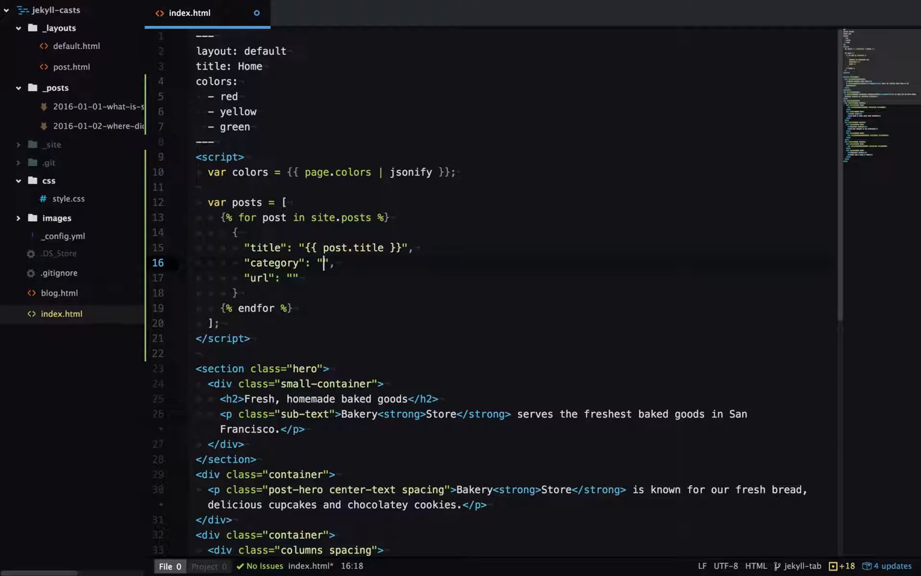
text(post.category }})
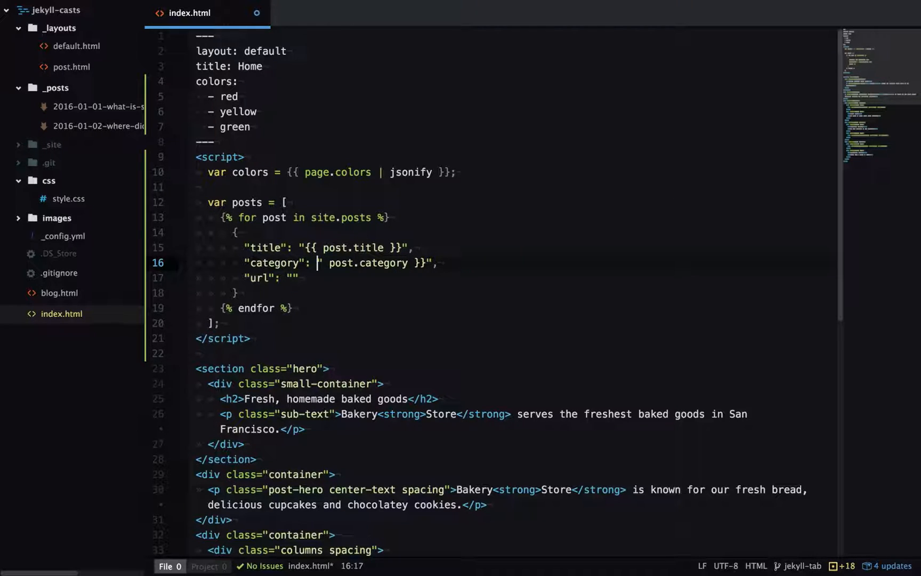
text({{})
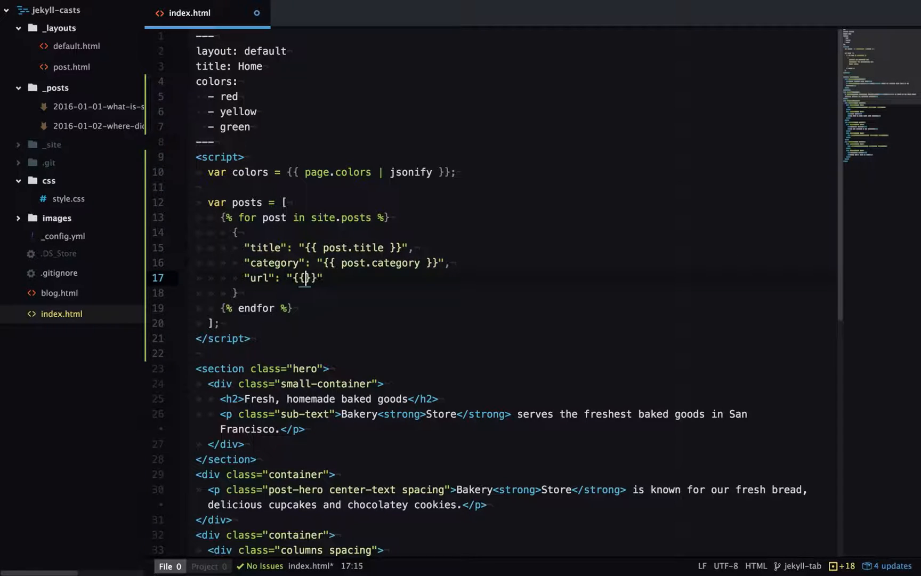
text(post.url)
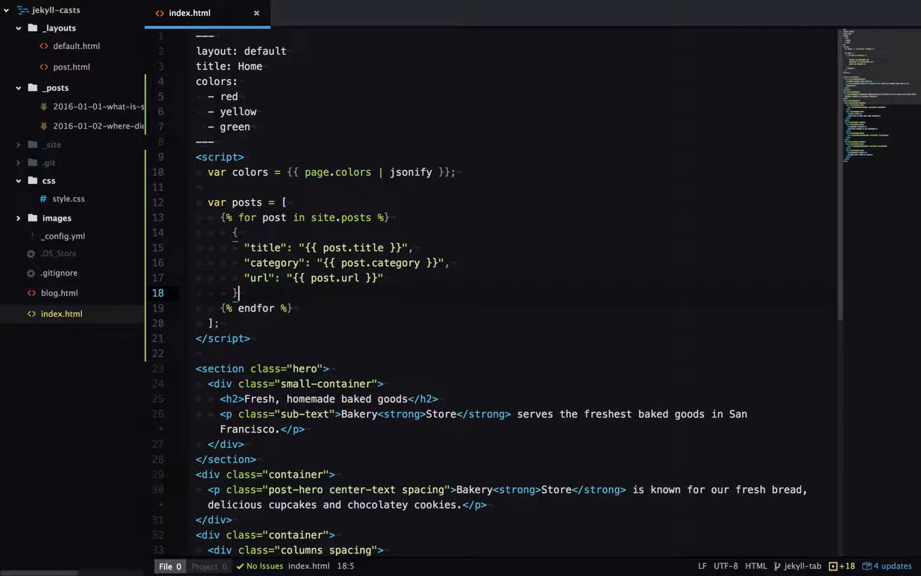
Step: Add {% unless forloop.last %},{% endunless %} after each post object so only non-last entries get a comma
key(enter)
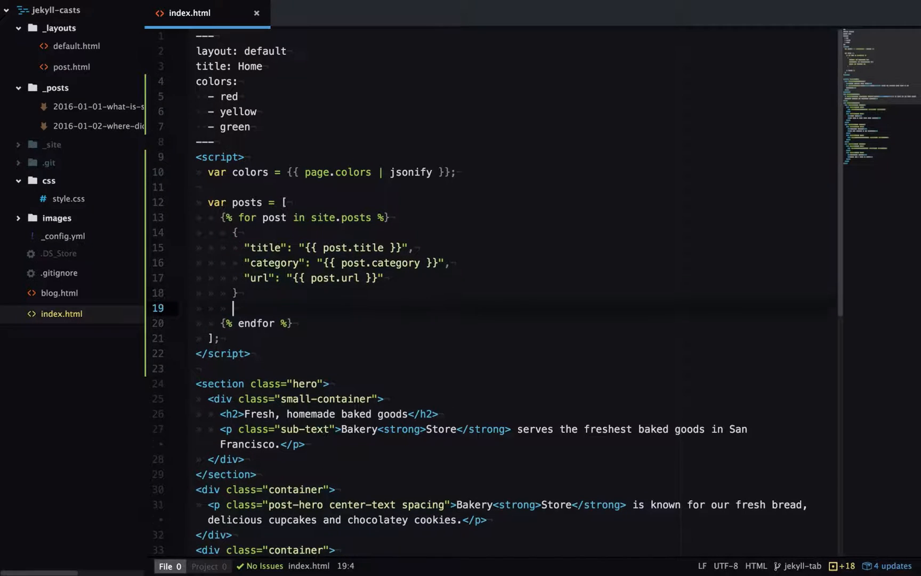
text({% unless forl)
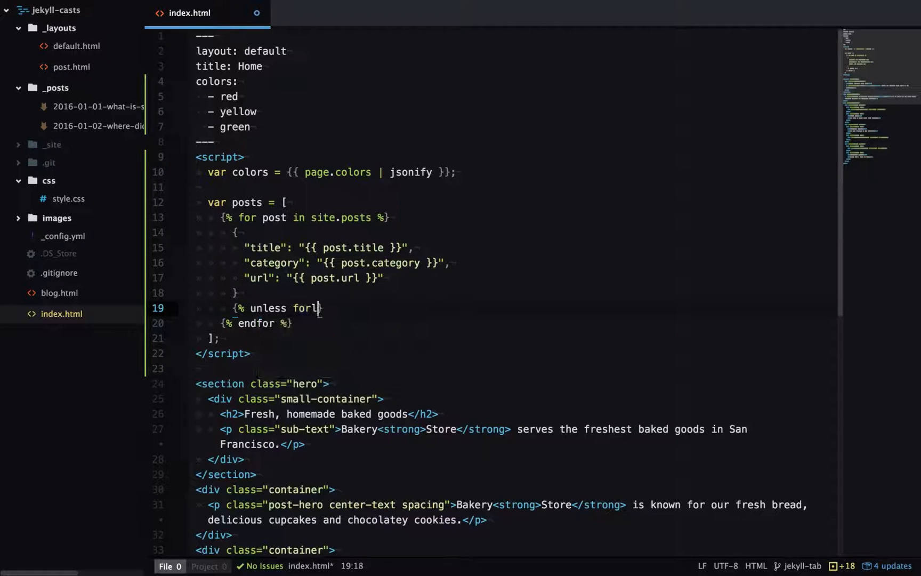
text(oop.last)
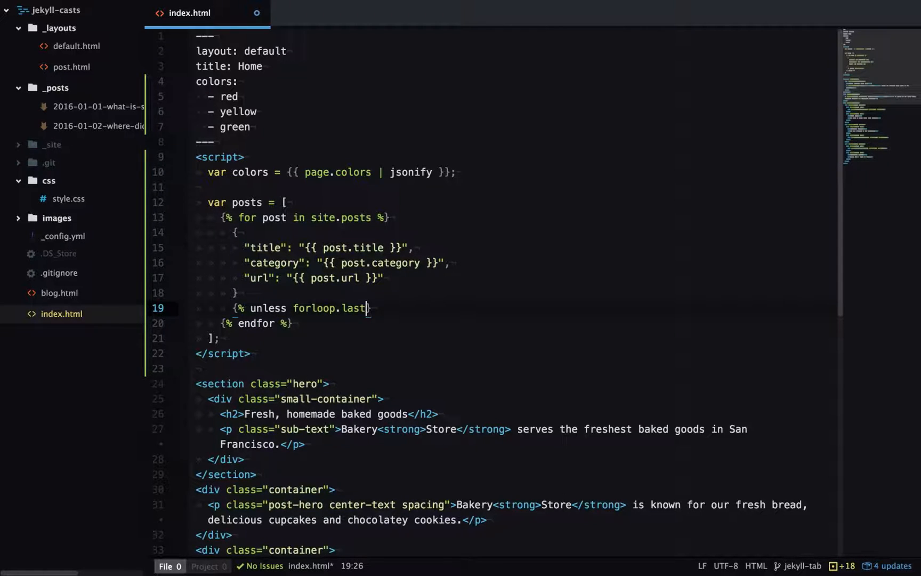
text(%})
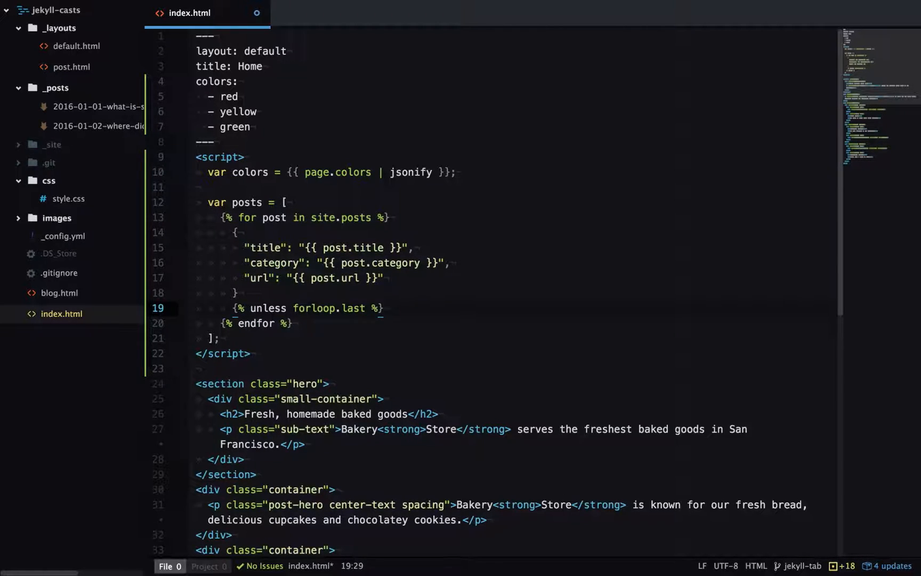
text(,{%})
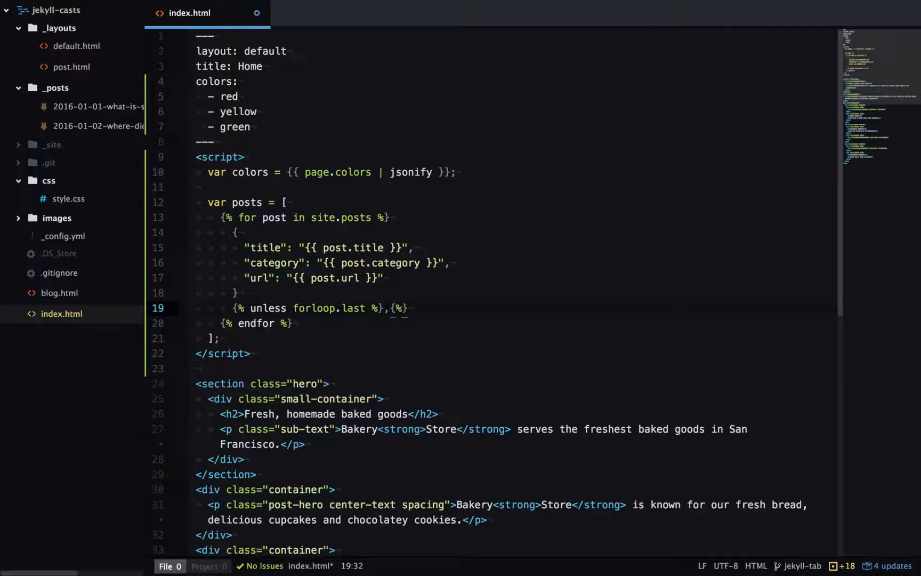
text(endunless)
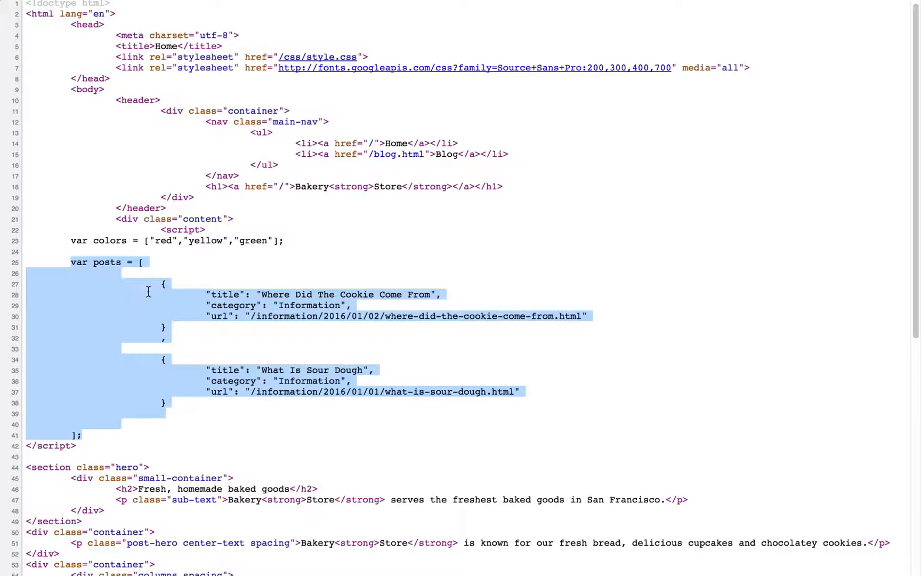
mouse_move(167, 308)
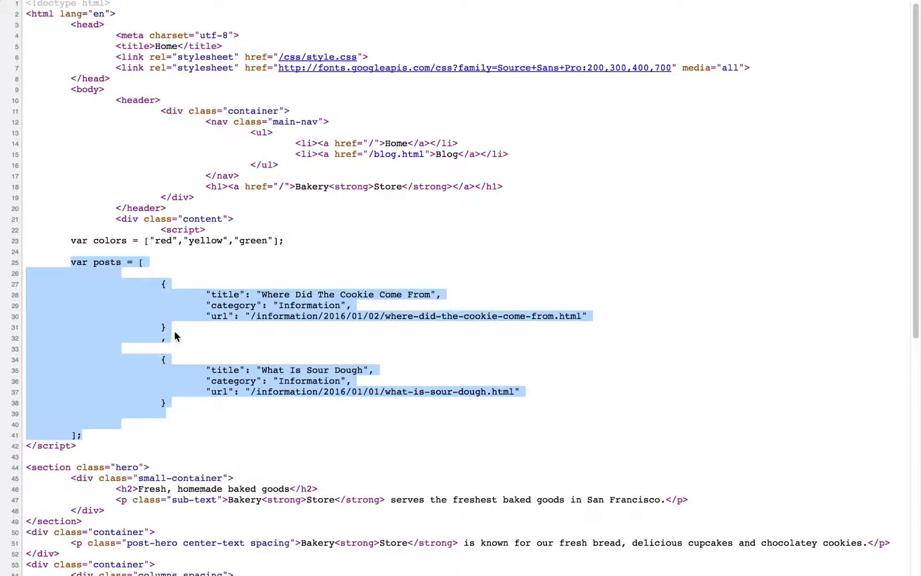
mouse_move(163, 429)
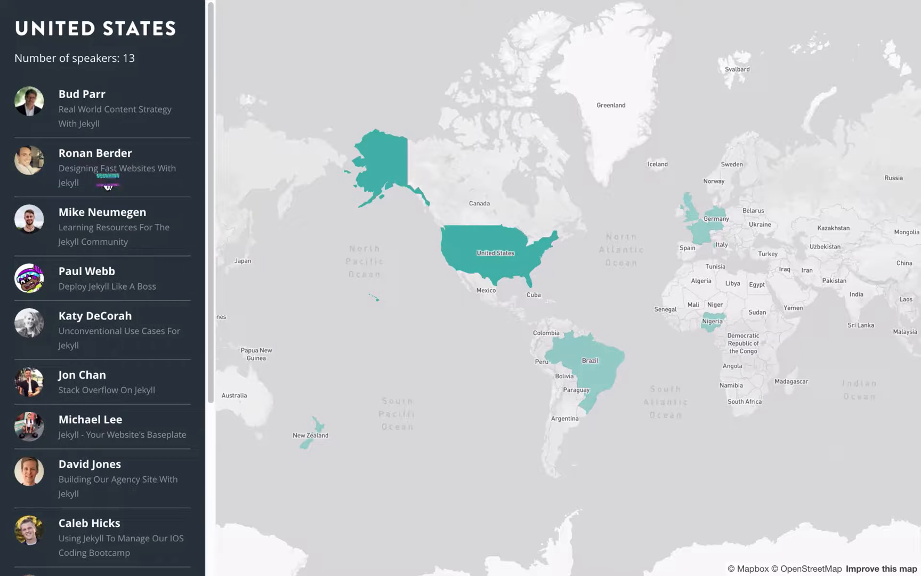
Step: Select Brazil on the speakers map to list its speakers, then follow the link to the data source
scroll(down, 3)
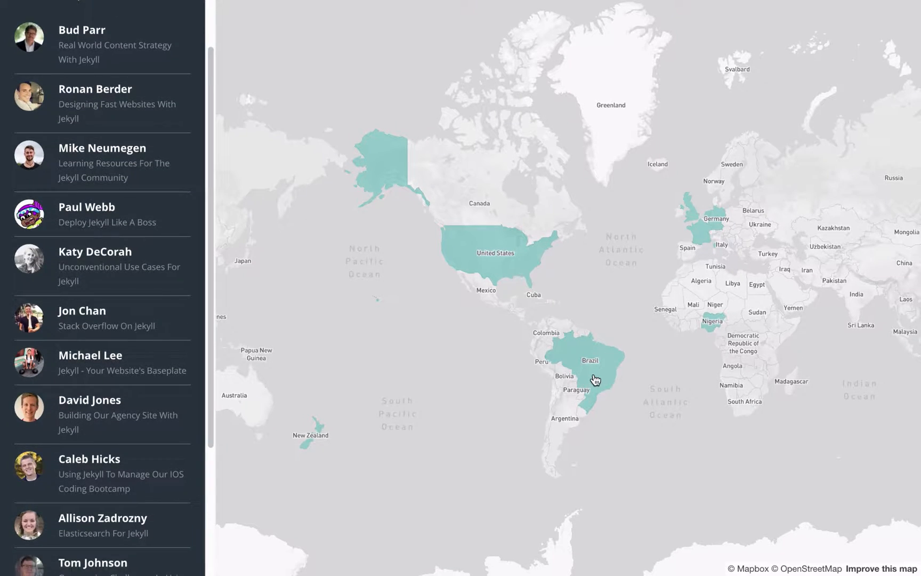
click(594, 379)
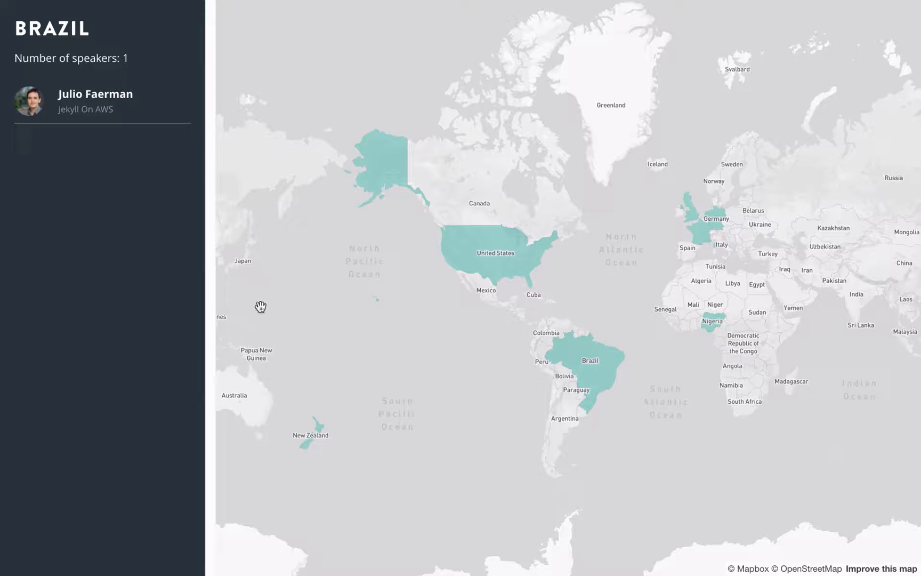
click(311, 438)
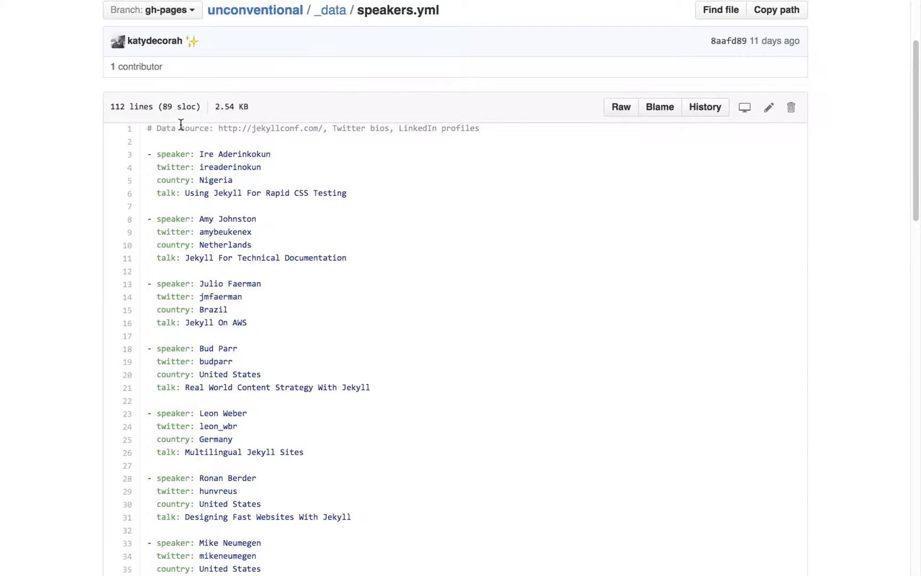
Step: Scroll through speakers.yml entries down to Scott Hewitt and Caleb Hicks around line 75
scroll(down, 3)
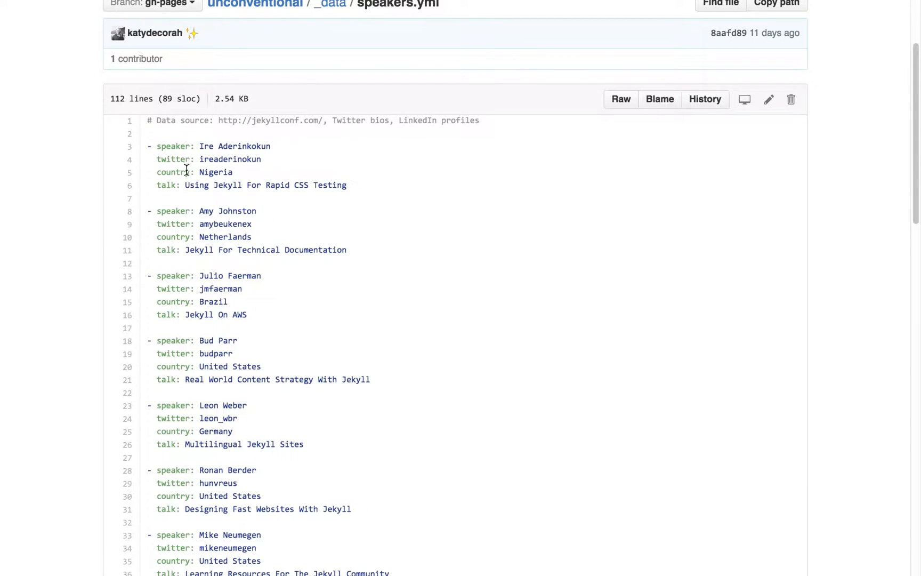
mouse_move(354, 193)
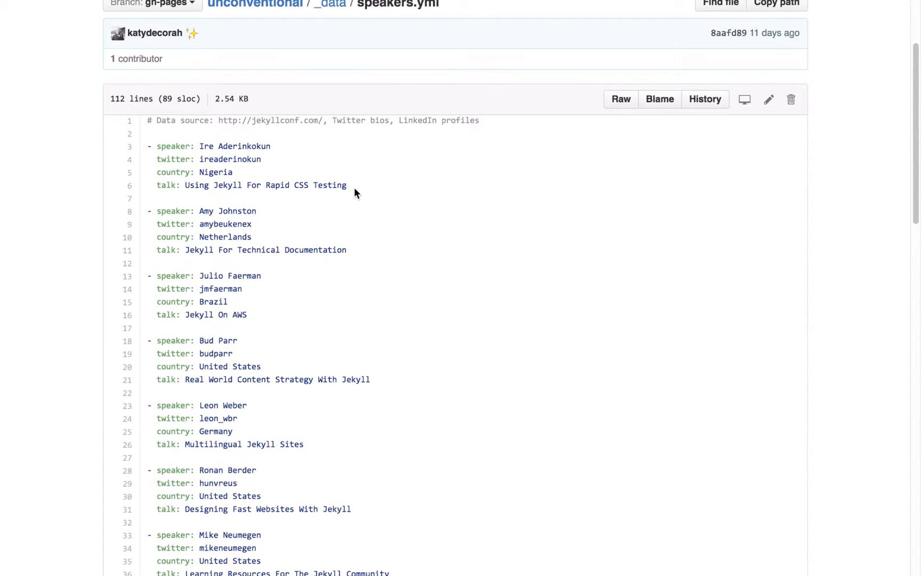
scroll(down, 3)
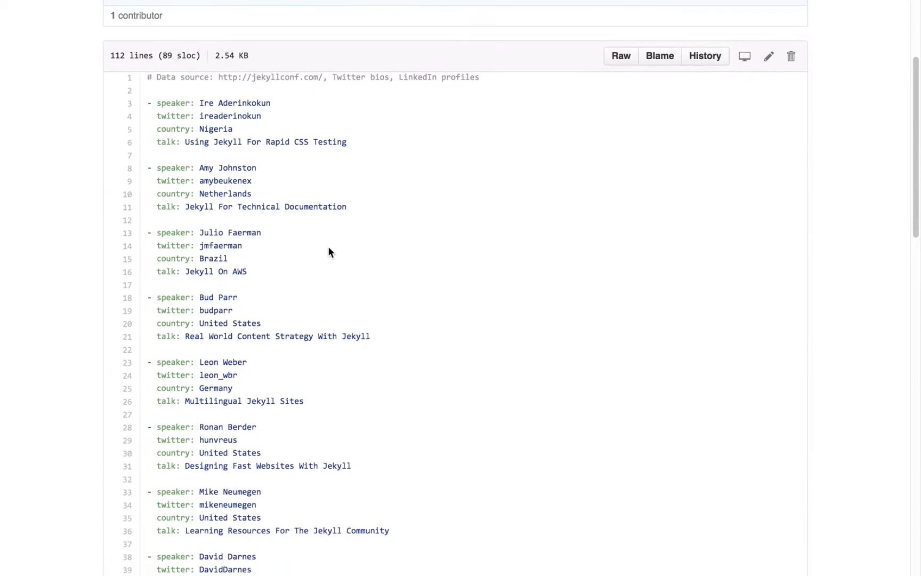
scroll(down, 3)
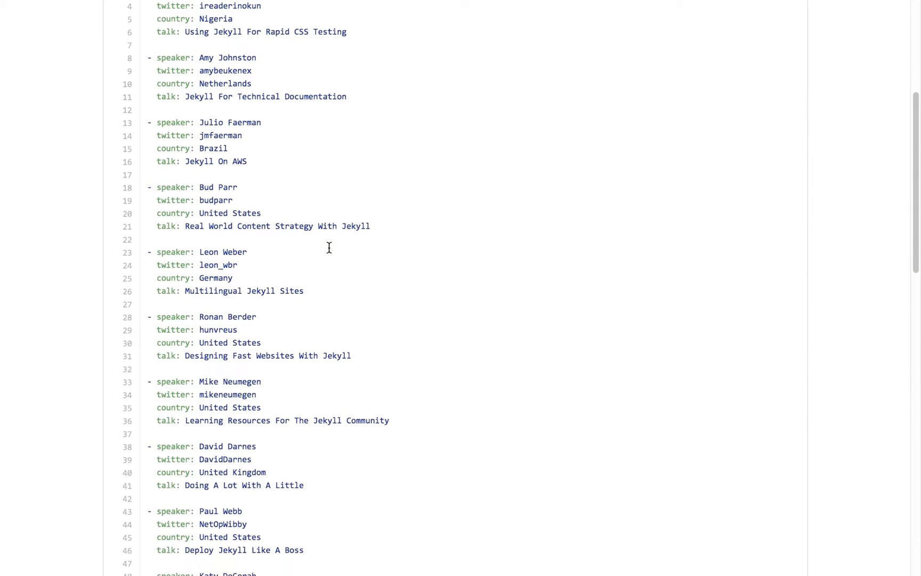
scroll(down, 3)
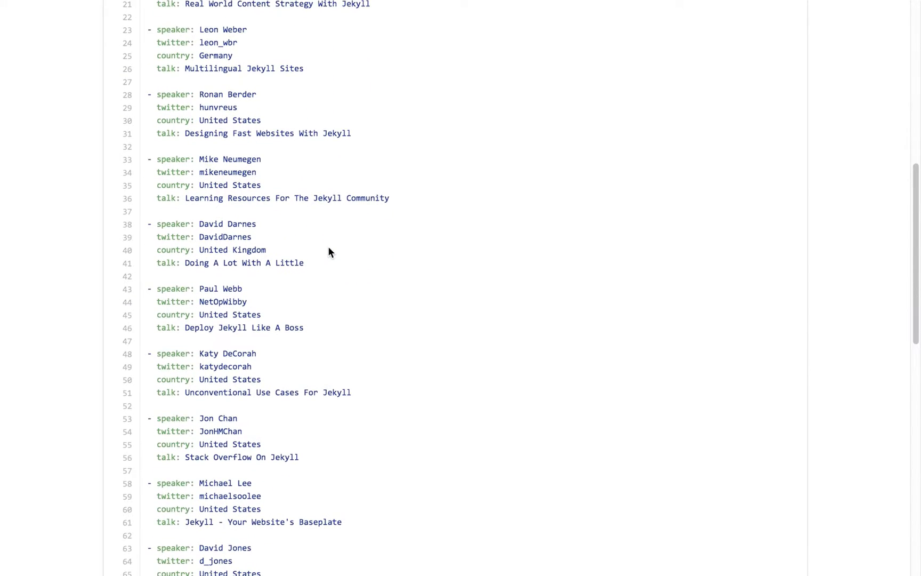
scroll(down, 3)
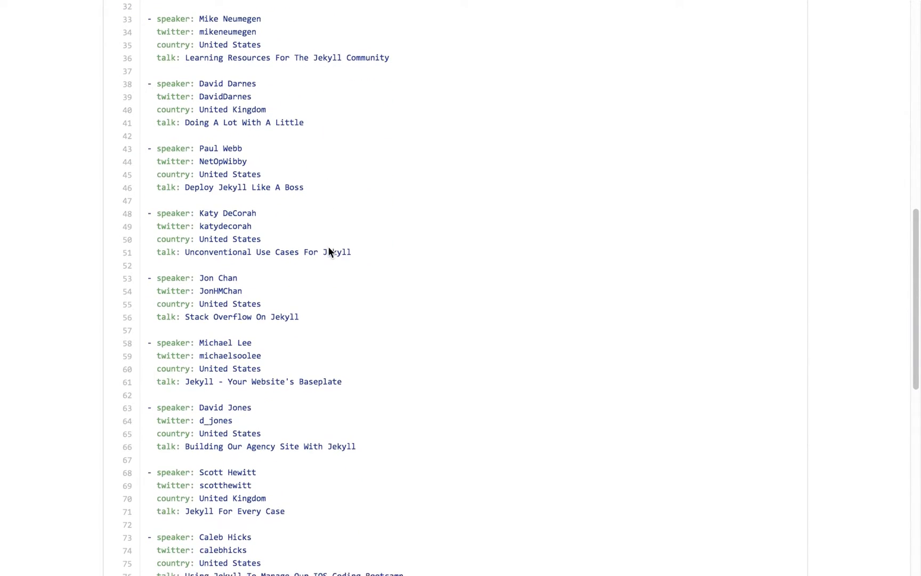